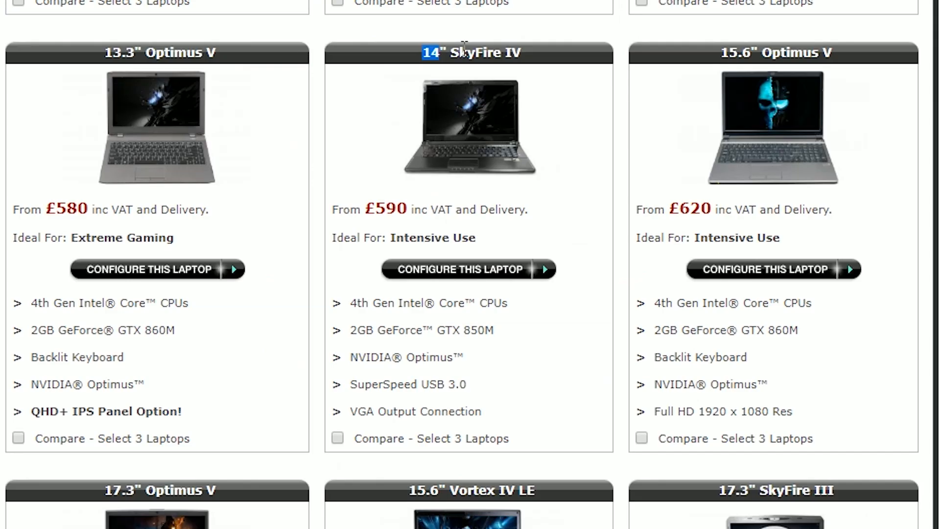
Step: Highlight the SkyFire IV's Intensive Use rating and open the 14" SkyFire IV configurator
{"action": "double_click", "coordinate": [342, 209]}
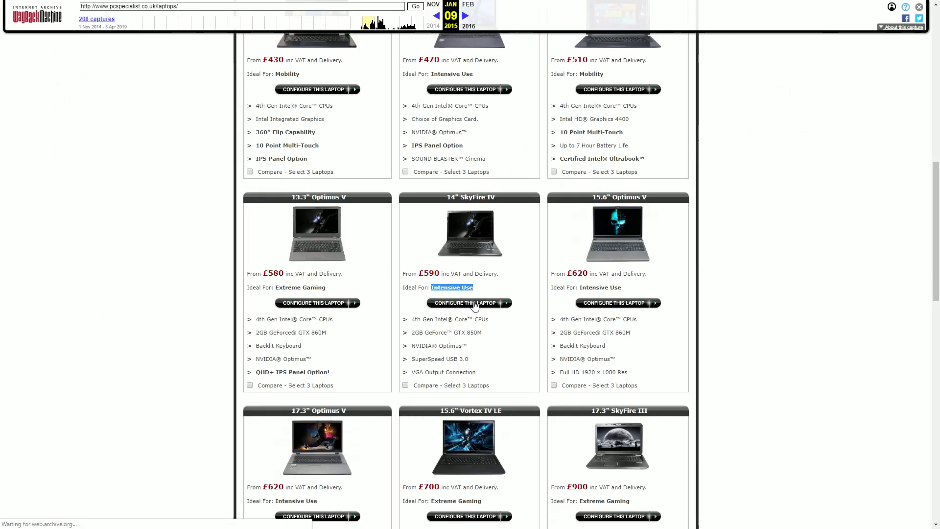
{"action": "left_click", "coordinate": [469, 302]}
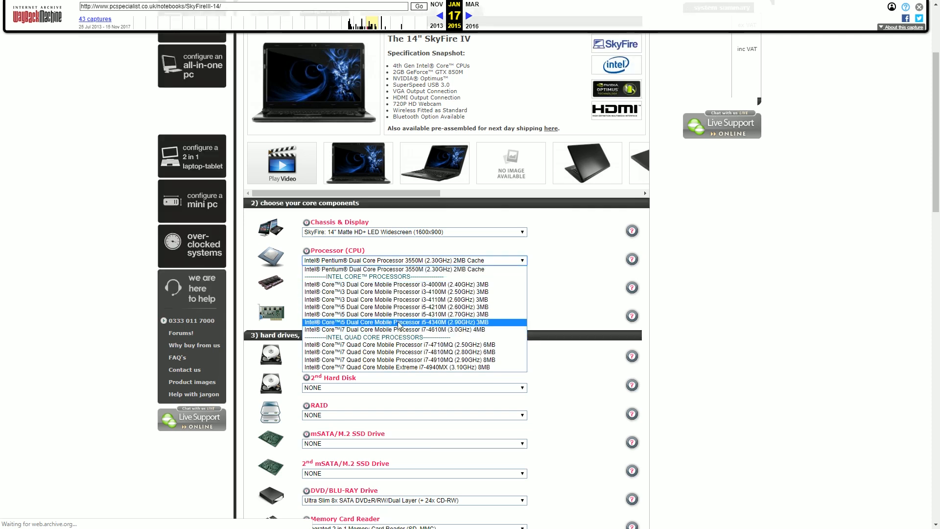
Step: Open the Processor (CPU) dropdown to view the Intel Core i3/i5/i7 options
{"action": "left_click", "coordinate": [396, 307]}
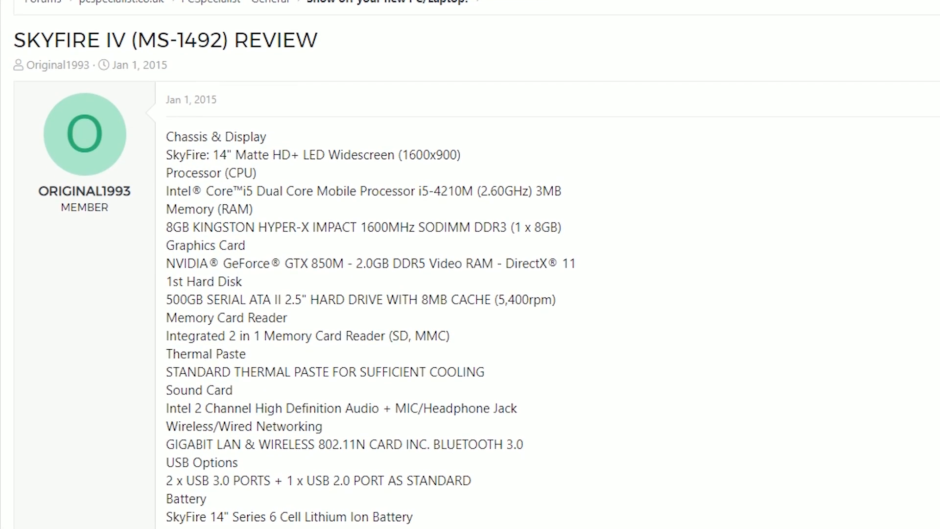
Step: Scroll through the SKYFIRE IV (MS-1492) review's specification list past the office software
{"action": "scroll", "scroll_direction": "down", "scroll_amount": 3}
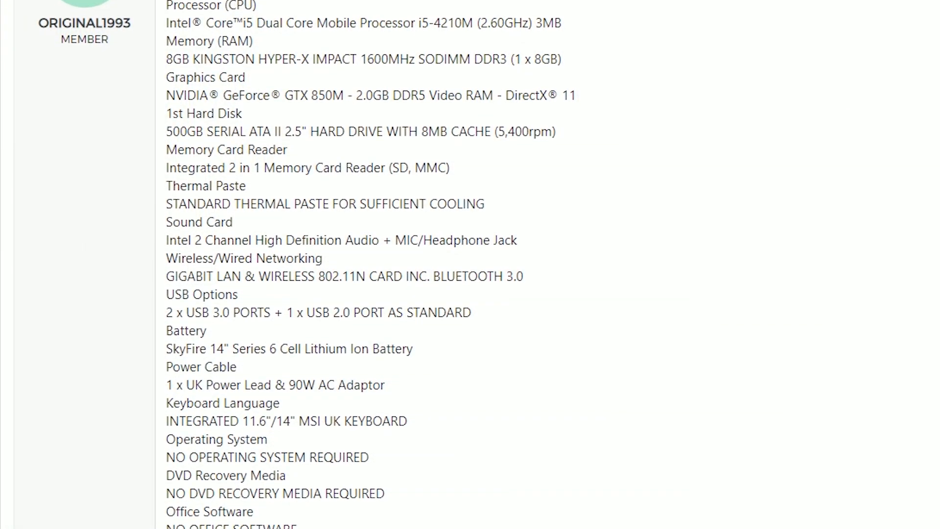
{"action": "scroll", "scroll_direction": "down", "scroll_amount": 3}
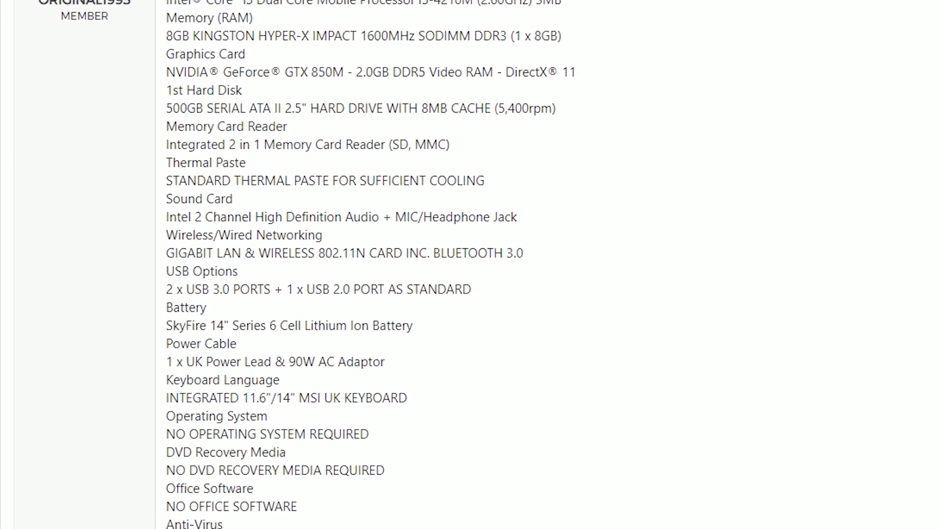
{"action": "scroll", "scroll_direction": "down", "scroll_amount": 3}
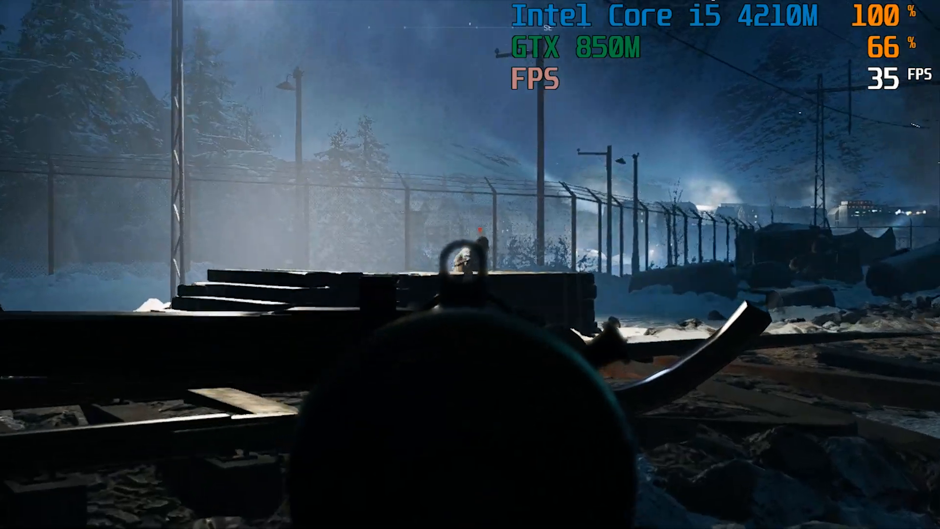
{"action": "mouse_move", "coordinate": [470, 265]}
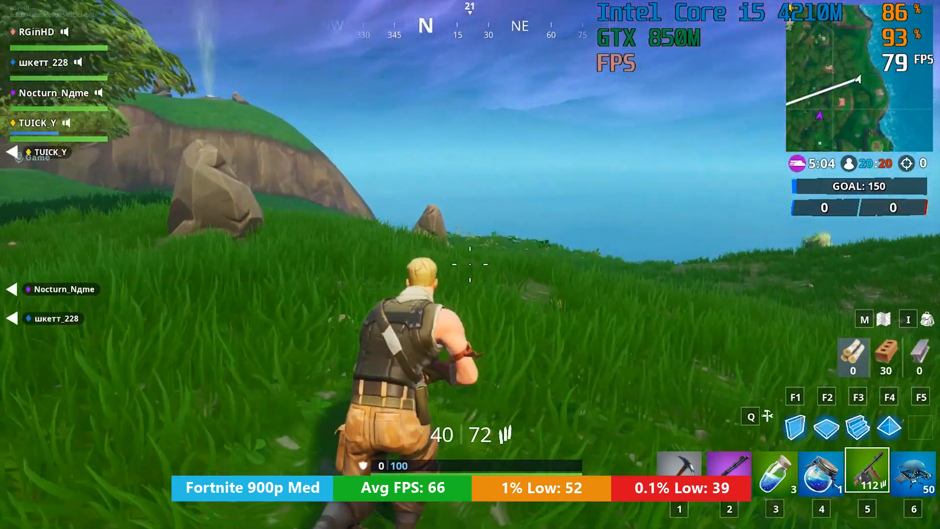
{"action": "mouse_move", "coordinate": [470, 264]}
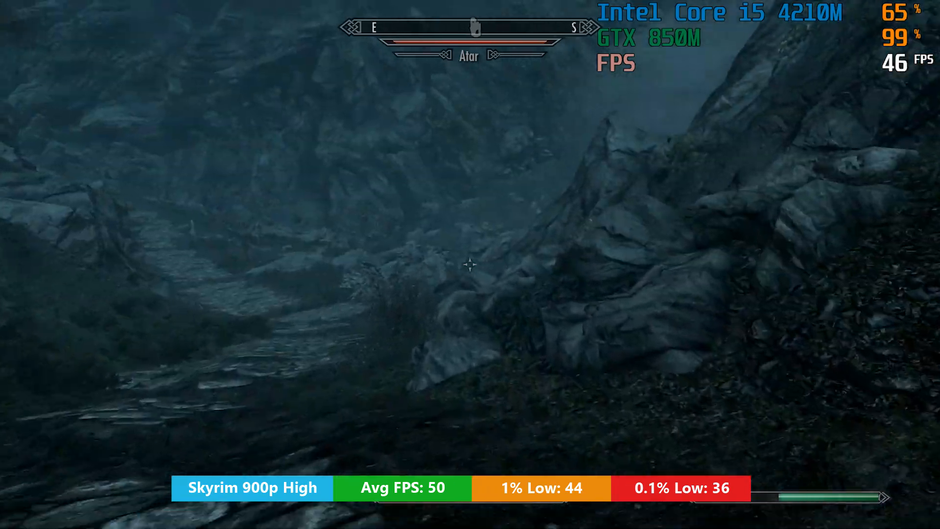
{"action": "mouse_move", "coordinate": [470, 265]}
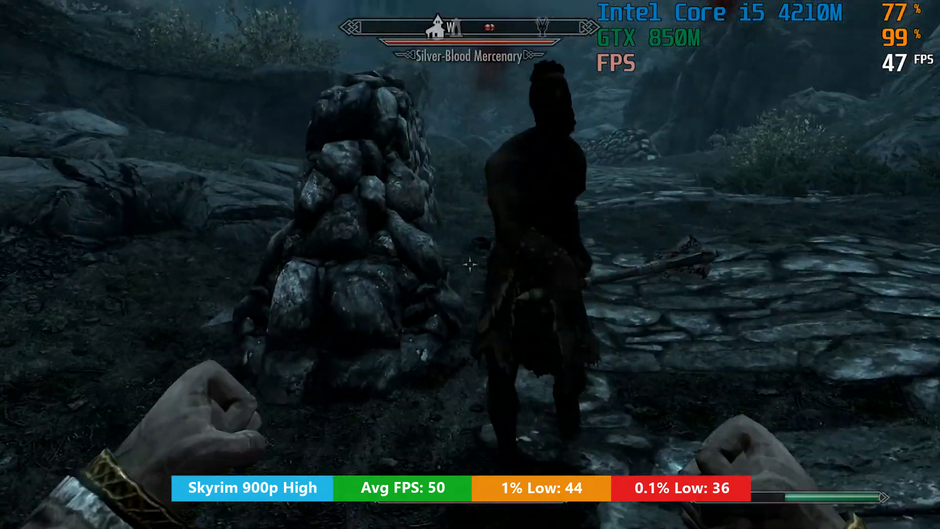